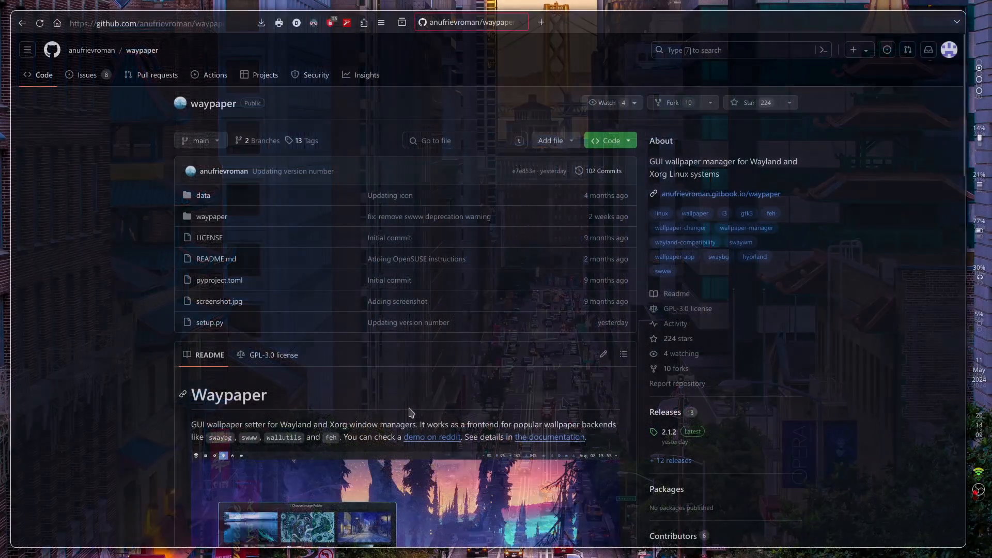
- Scroll the waypaper README down to its Installation section
{"action": "scroll", "scroll_direction": "down", "scroll_amount": 3}
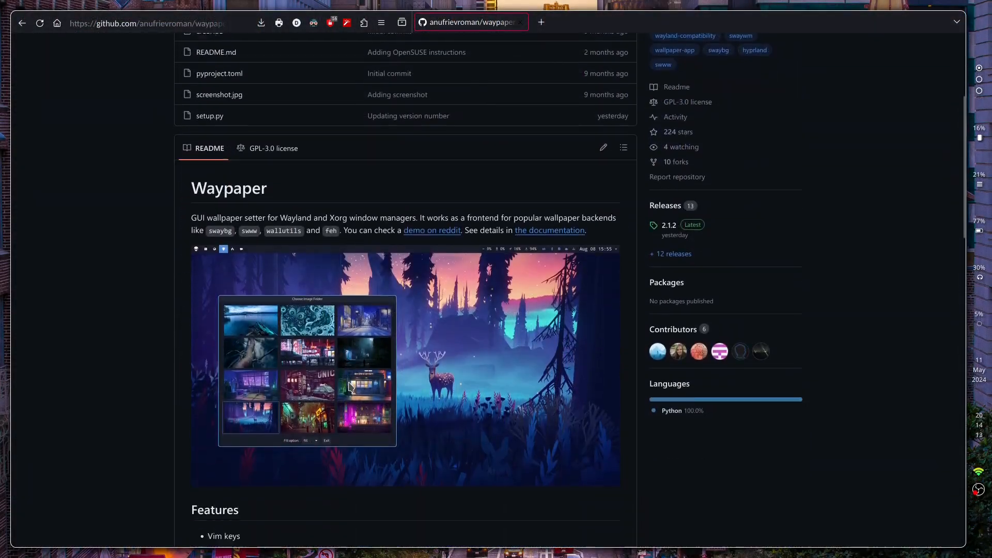
{"action": "scroll", "scroll_direction": "down", "scroll_amount": 3}
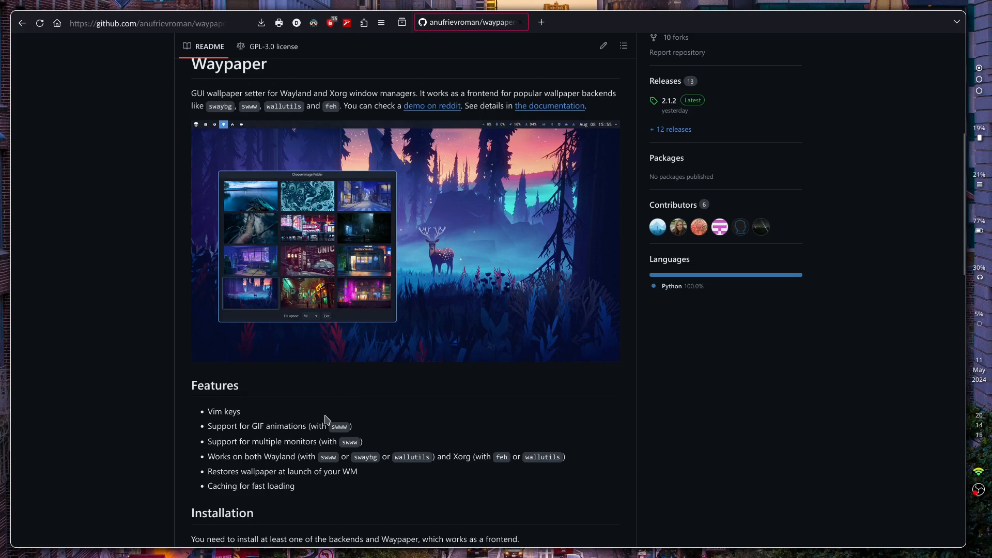
{"action": "scroll", "scroll_direction": "down", "scroll_amount": 3}
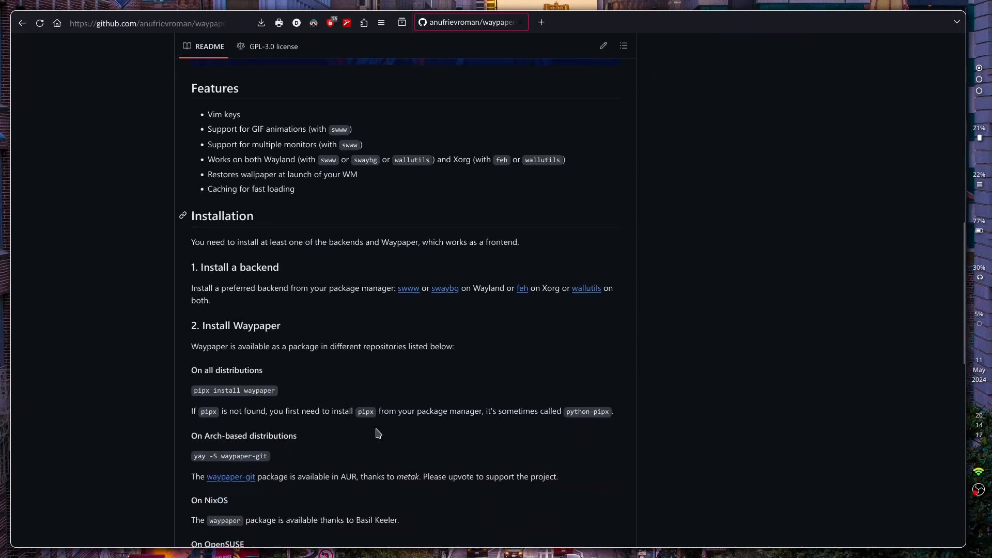
{"action": "scroll", "scroll_direction": "up", "scroll_amount": 3}
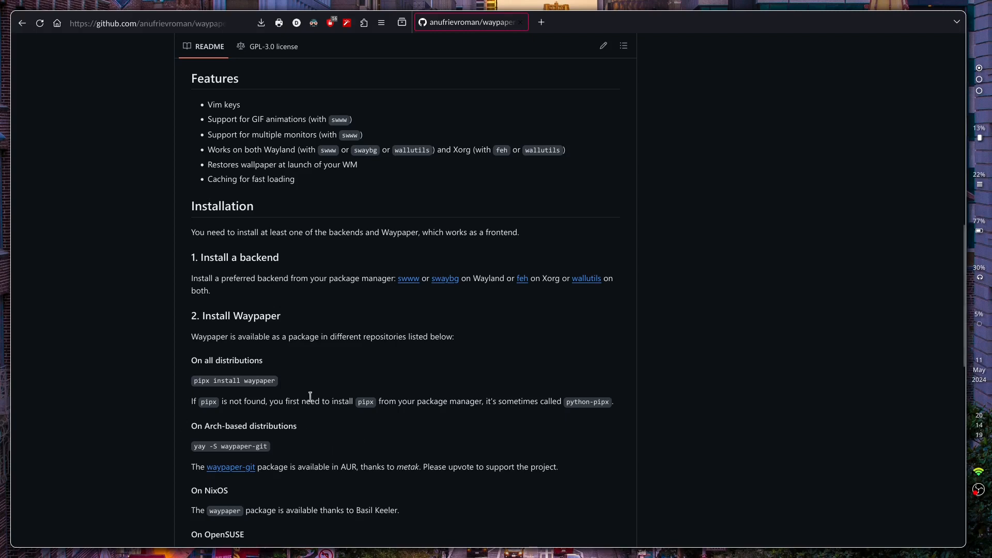
{"action": "scroll", "scroll_direction": "down", "scroll_amount": 3}
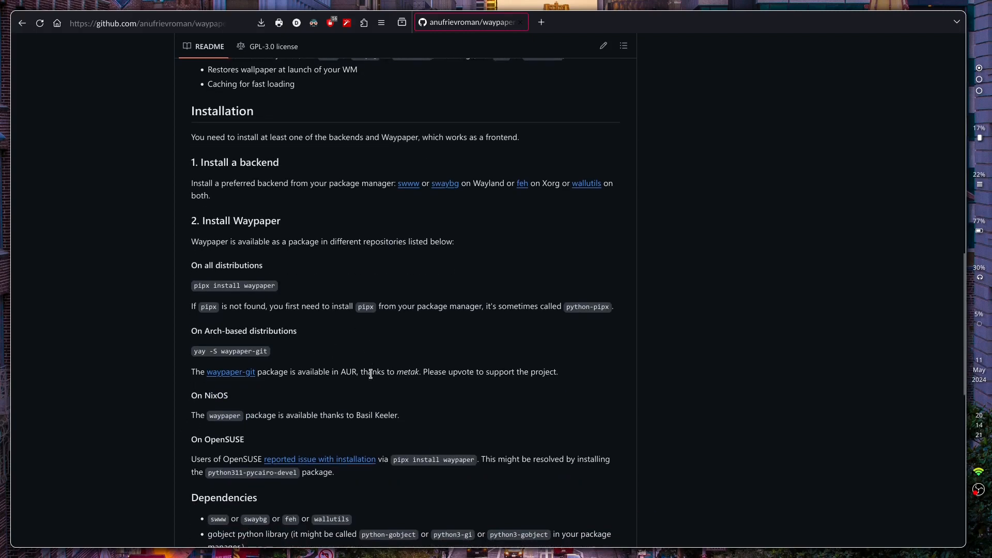
{"action": "scroll", "scroll_direction": "down", "scroll_amount": 3}
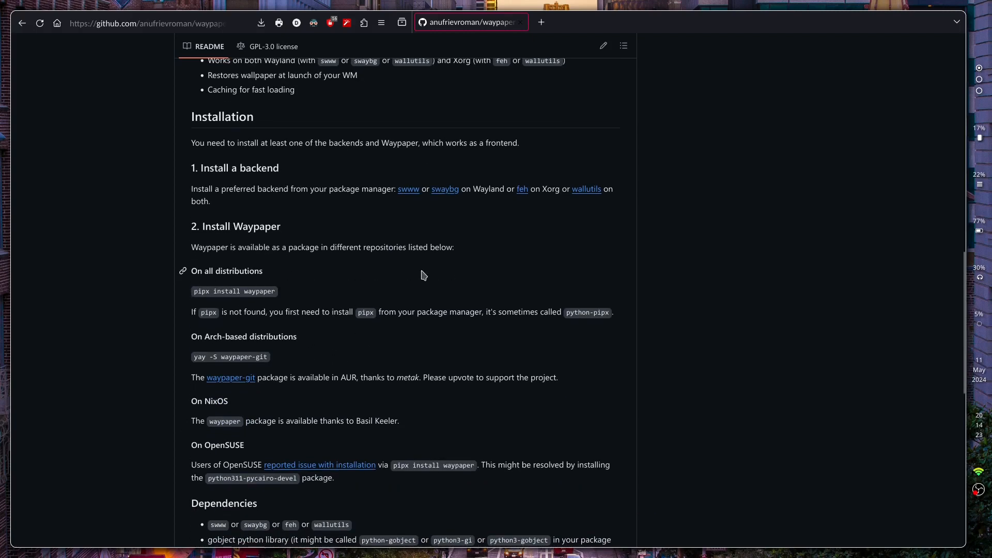
{"action": "scroll", "scroll_direction": "down", "scroll_amount": 3}
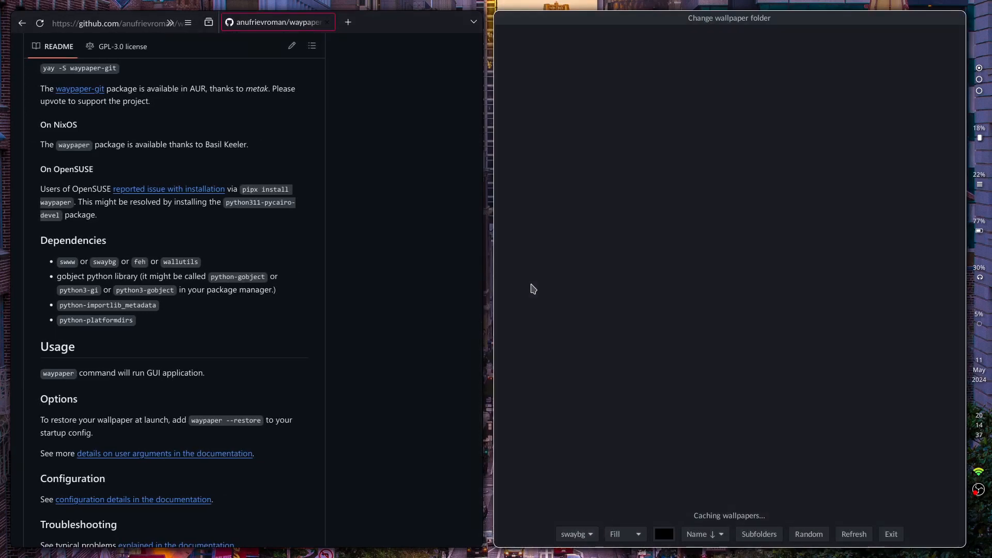
{"action": "mouse_move", "coordinate": [637, 411]}
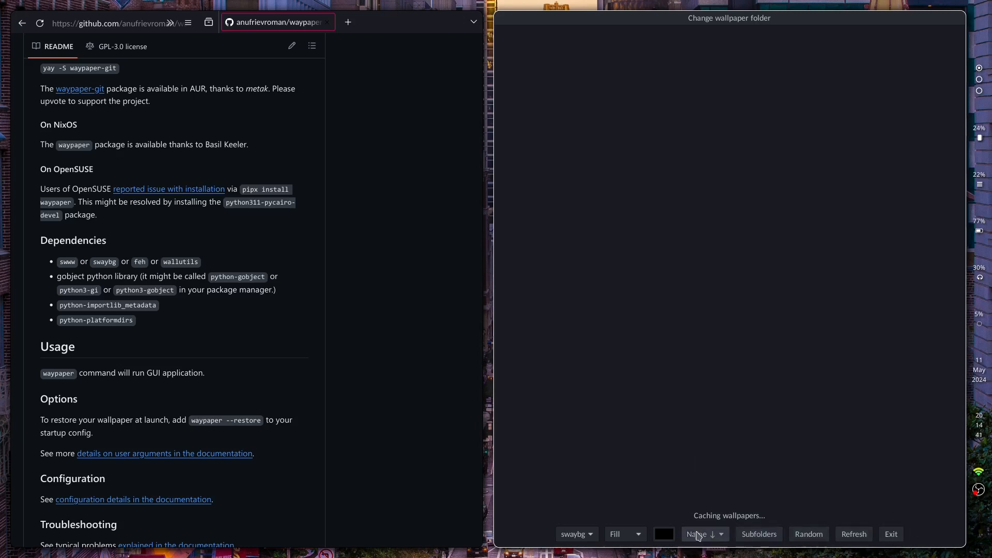
- Look over Waypaper's sort dropdown while wallpapers cache beside the README
{"action": "left_click", "coordinate": [574, 533]}
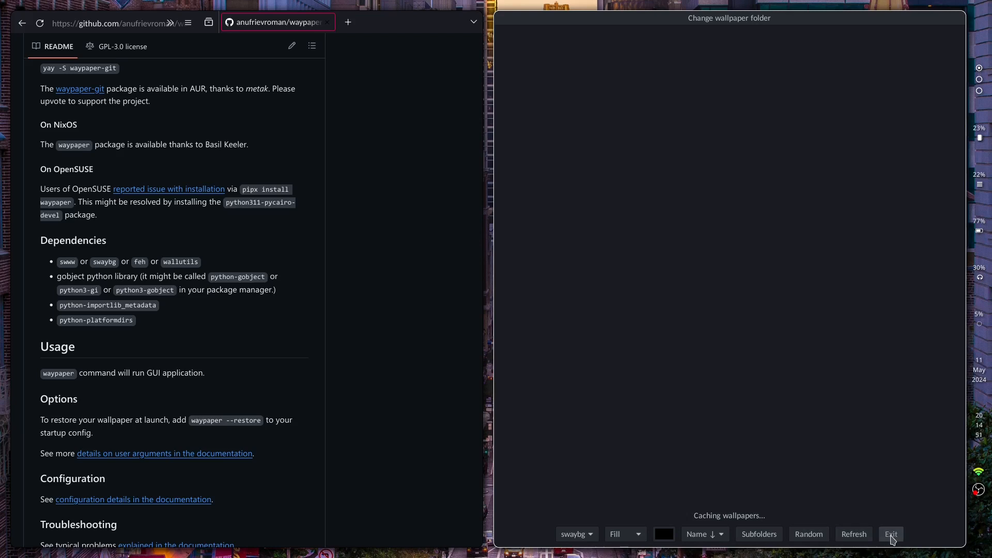
{"action": "mouse_move", "coordinate": [891, 534]}
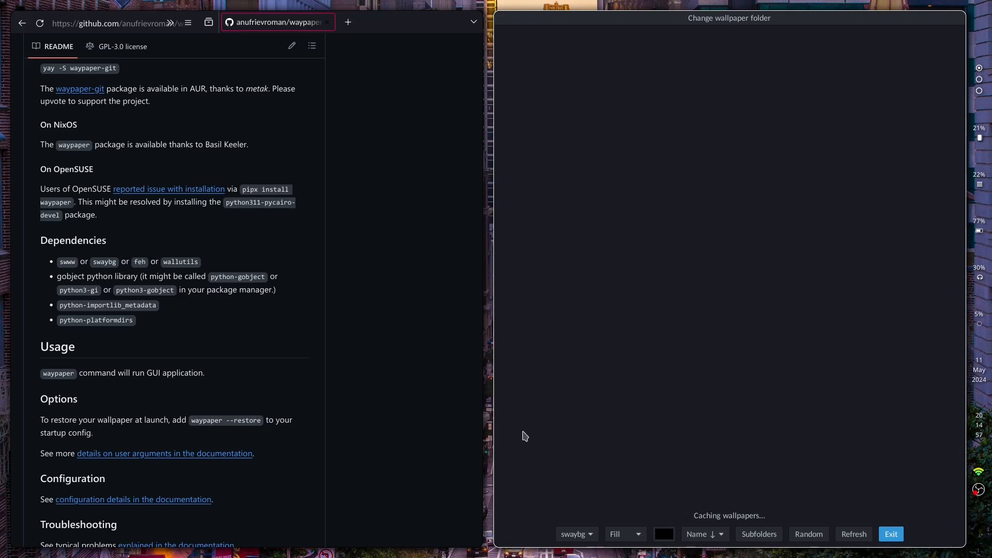
{"action": "mouse_move", "coordinate": [469, 438]}
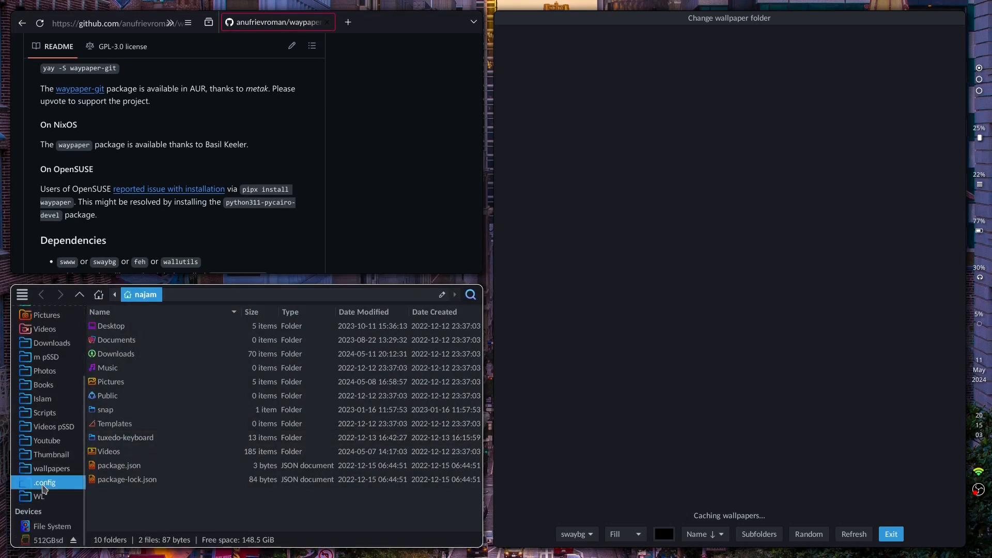
- Open .config/waypaper/config.ini in Mousepad for editing
{"action": "double_click", "coordinate": [44, 483]}
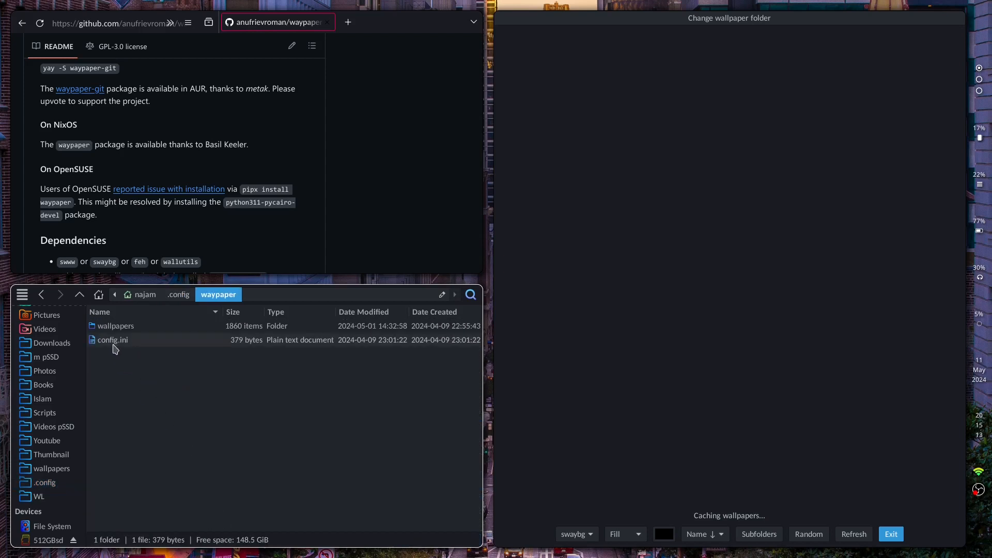
{"action": "left_click", "coordinate": [112, 340]}
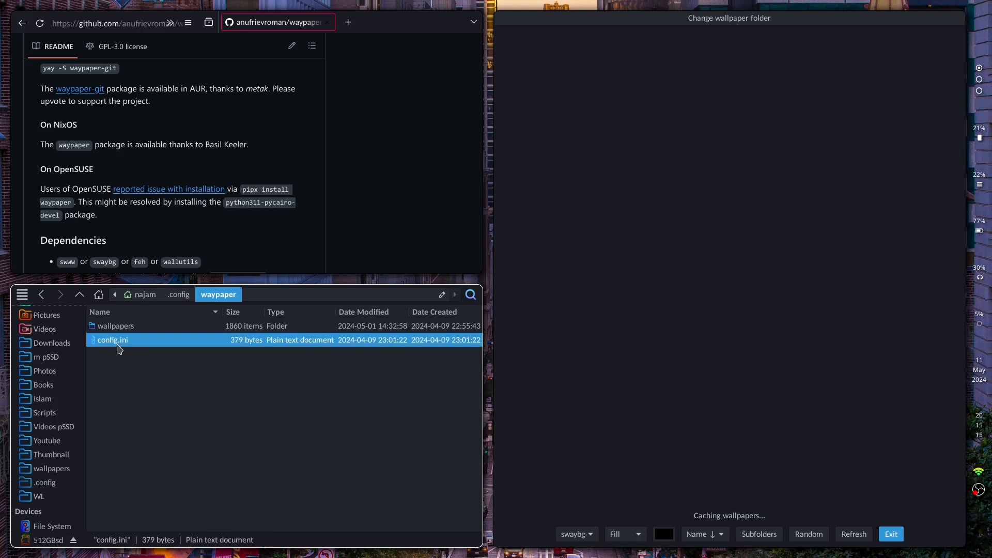
{"action": "double_click", "coordinate": [113, 339]}
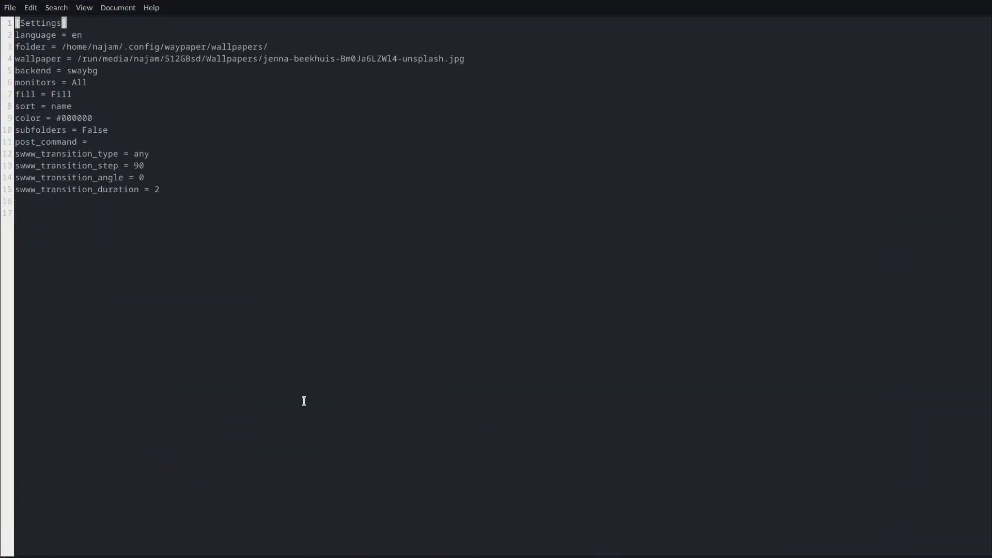
{"action": "mouse_move", "coordinate": [348, 416]}
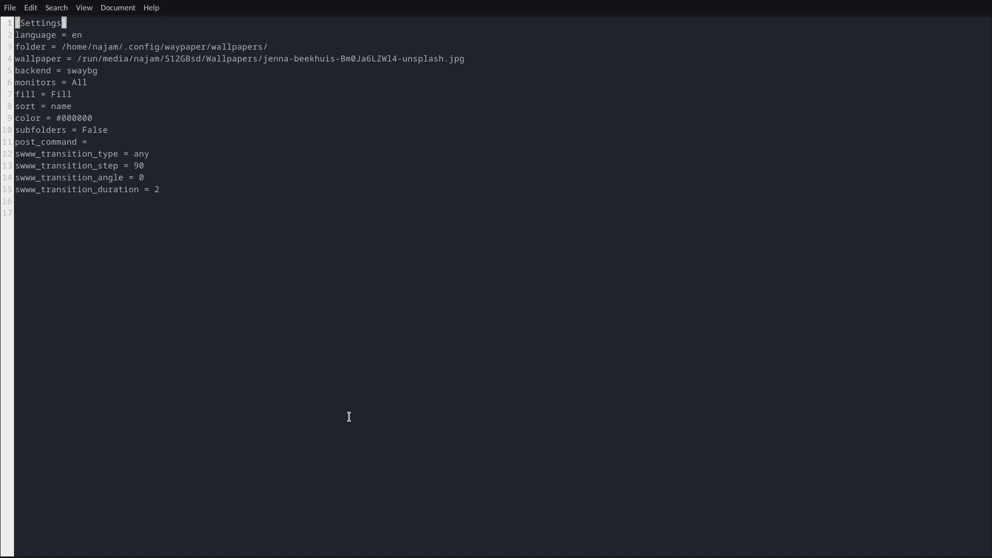
{"action": "mouse_move", "coordinate": [179, 213]}
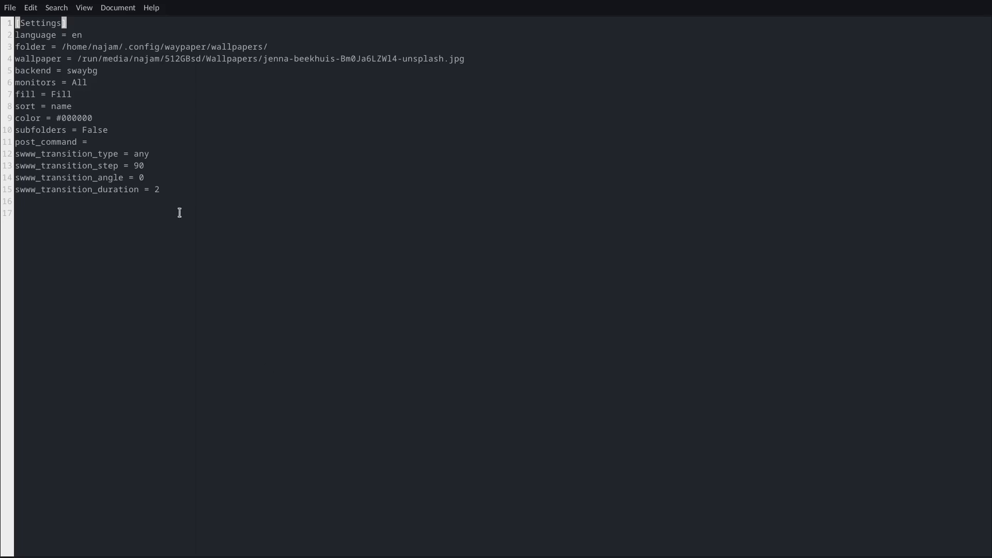
{"action": "mouse_move", "coordinate": [199, 268]}
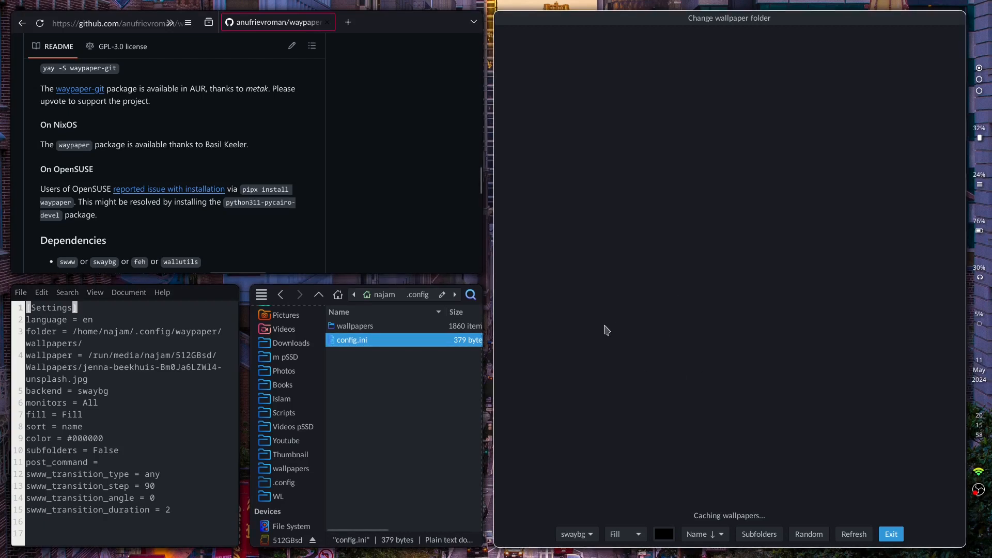
{"action": "type", "text": "f"}
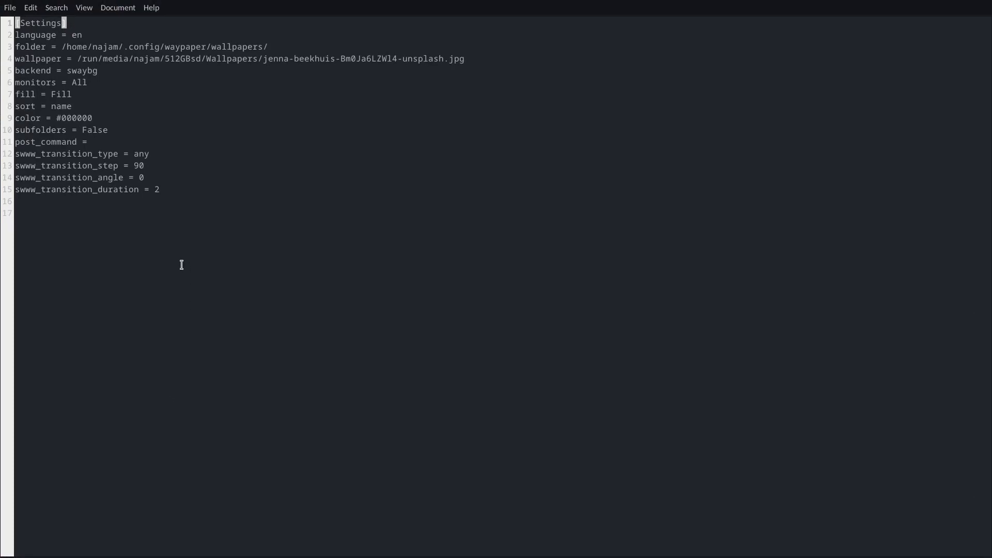
{"action": "double_click", "coordinate": [74, 47]}
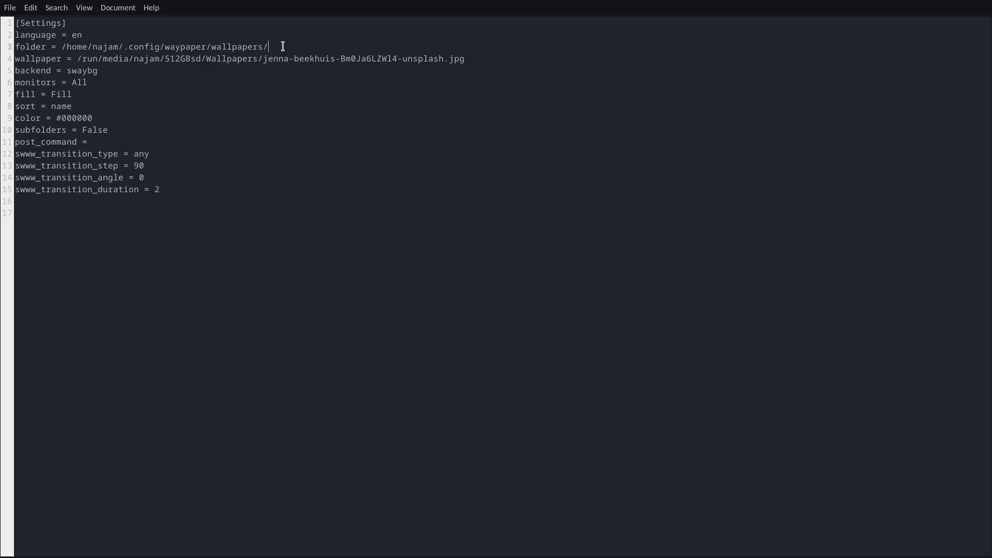
{"action": "mouse_move", "coordinate": [133, 65]}
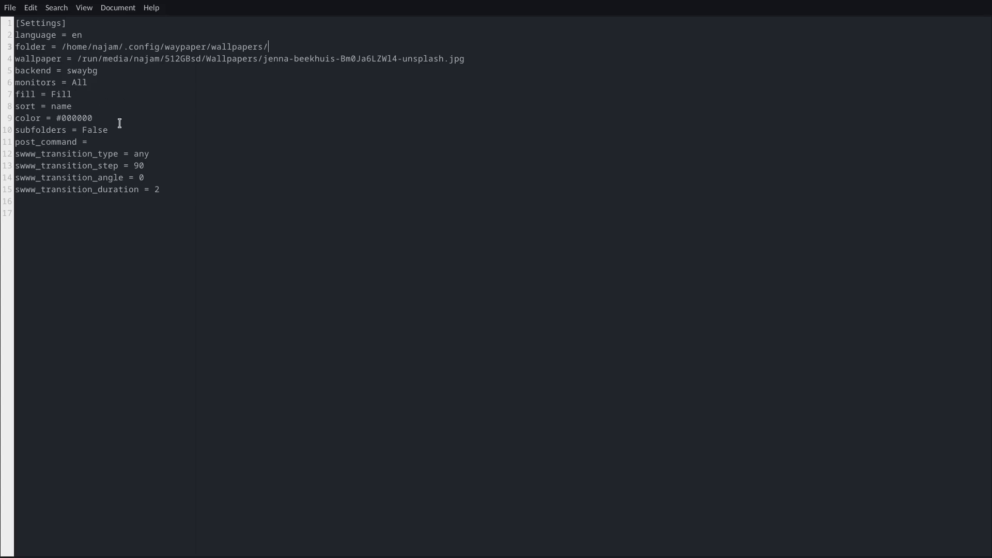
{"action": "mouse_move", "coordinate": [204, 175]}
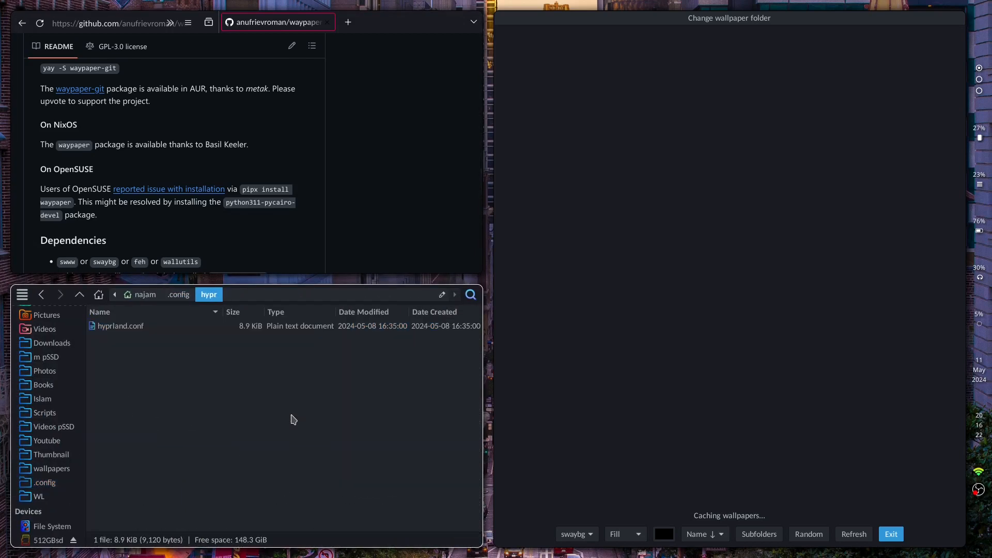
- Open .config/hypr/hyprland.conf in Mousepad for editing
{"action": "double_click", "coordinate": [120, 325]}
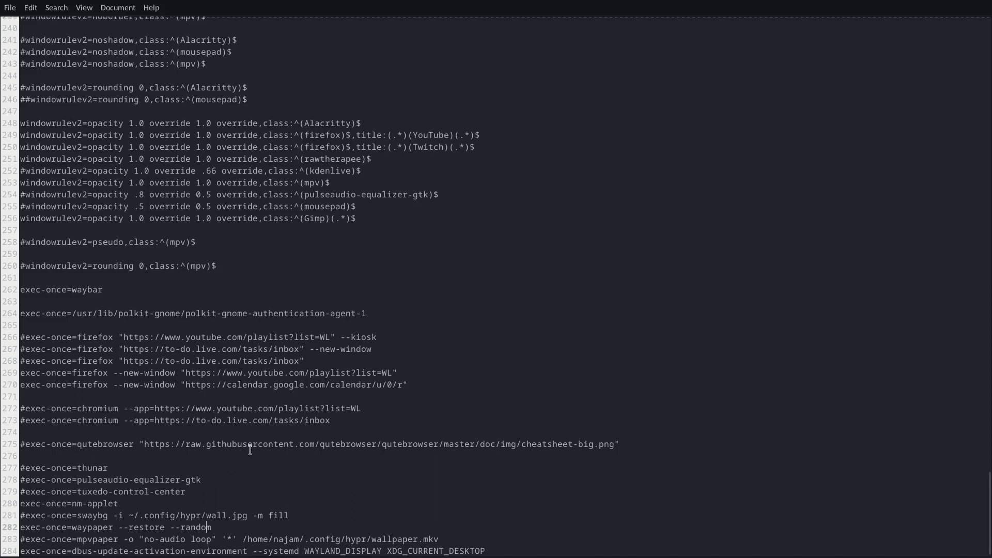
{"action": "scroll", "scroll_direction": "up", "scroll_amount": 3}
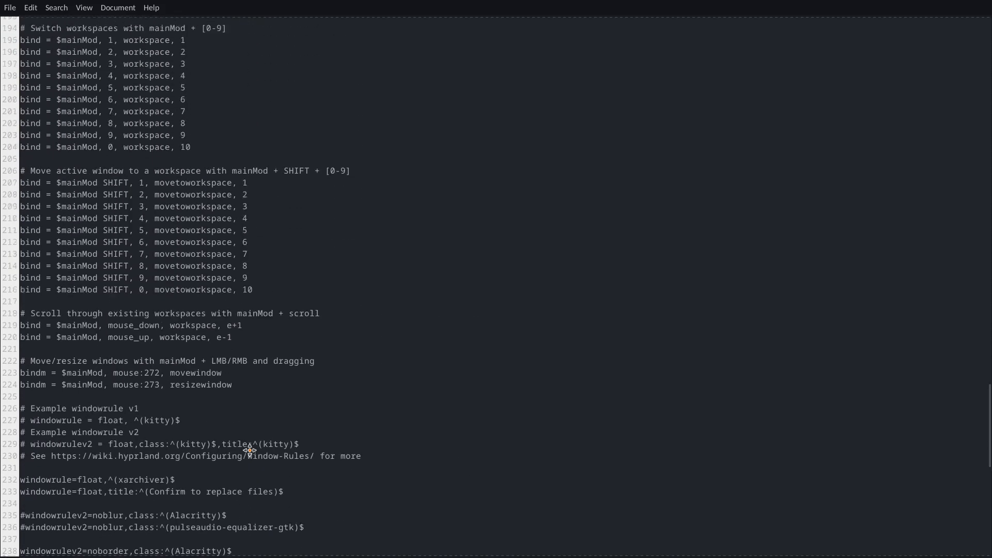
{"action": "scroll", "scroll_direction": "up", "scroll_amount": 3}
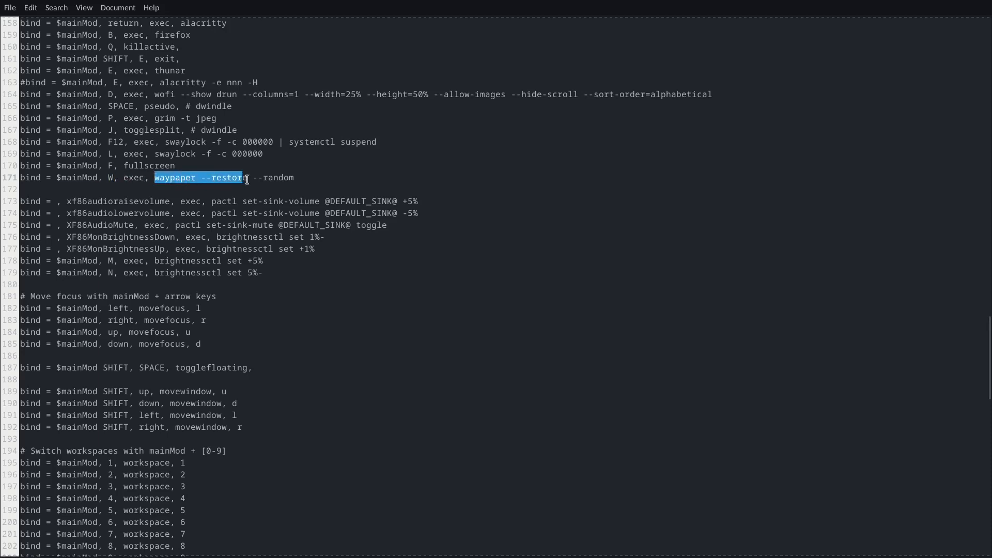
{"action": "left_click", "coordinate": [365, 216]}
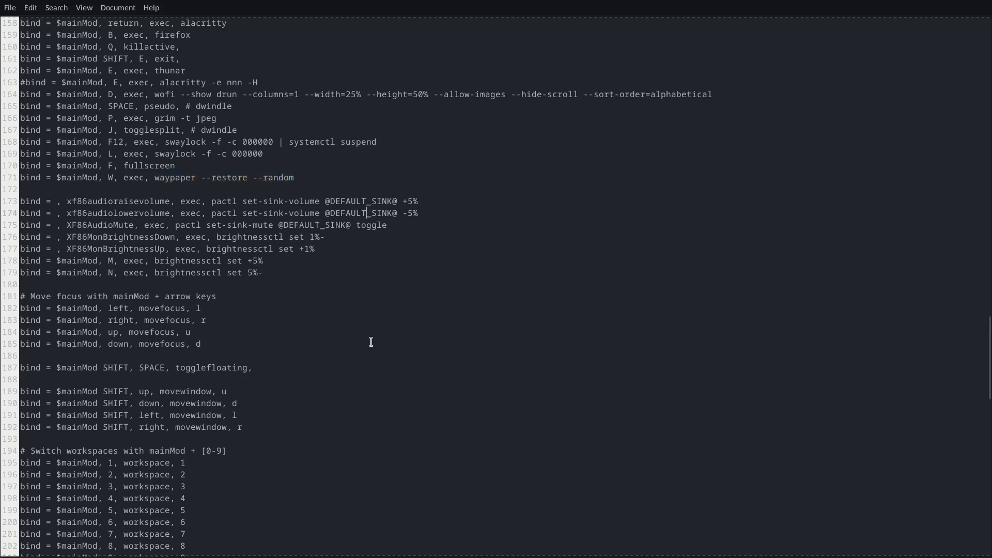
{"action": "mouse_move", "coordinate": [168, 177]}
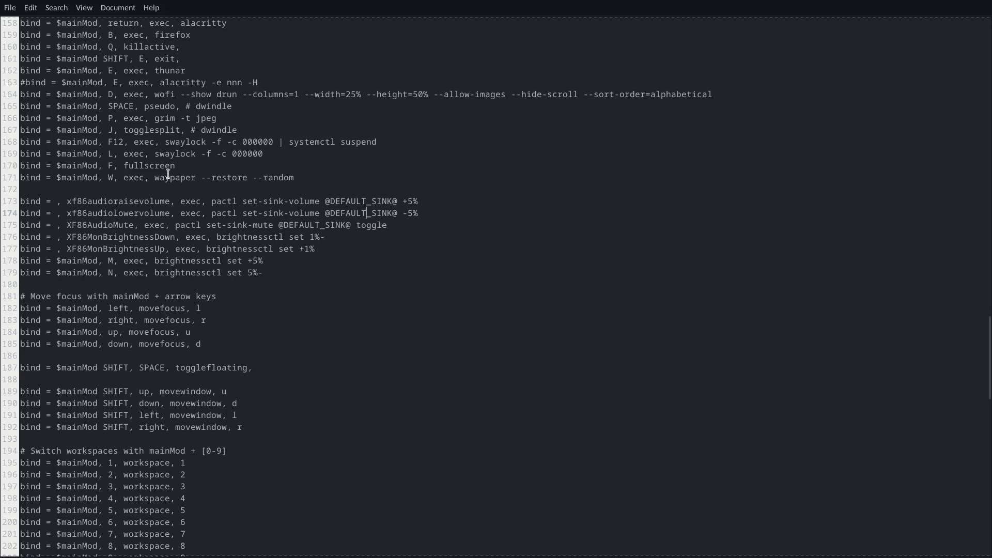
{"action": "left_click_drag", "start_coordinate": [152, 176], "coordinate": [293, 177]}
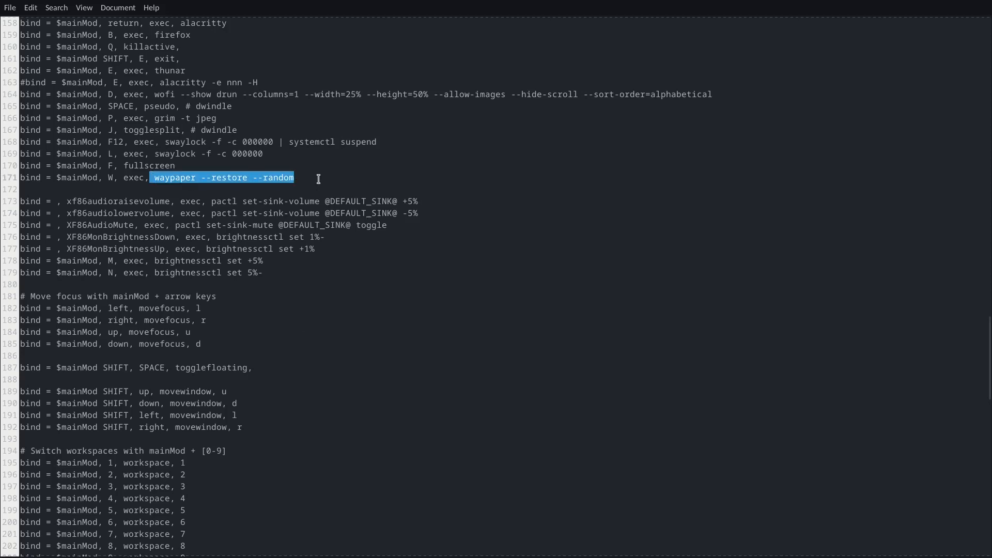
{"action": "scroll", "scroll_direction": "down", "scroll_amount": 3}
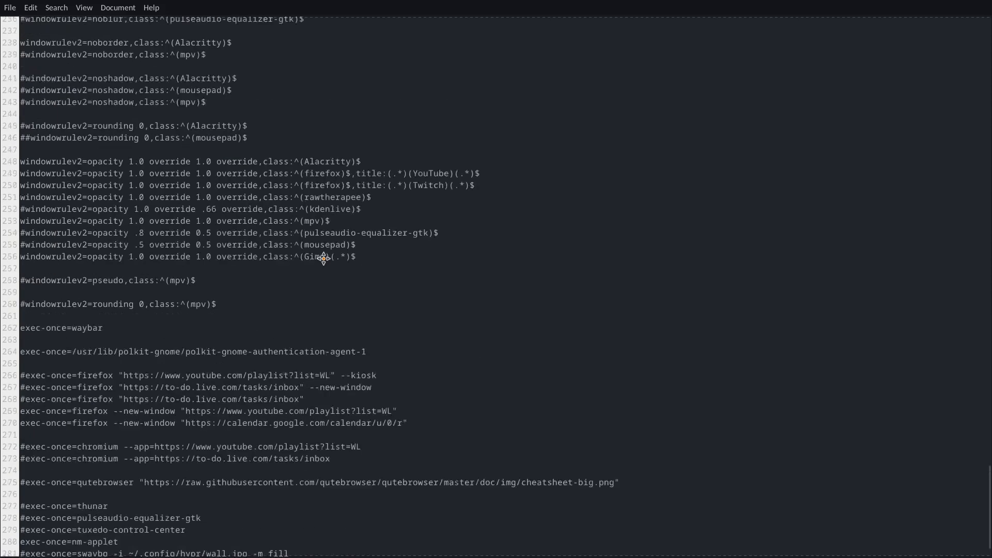